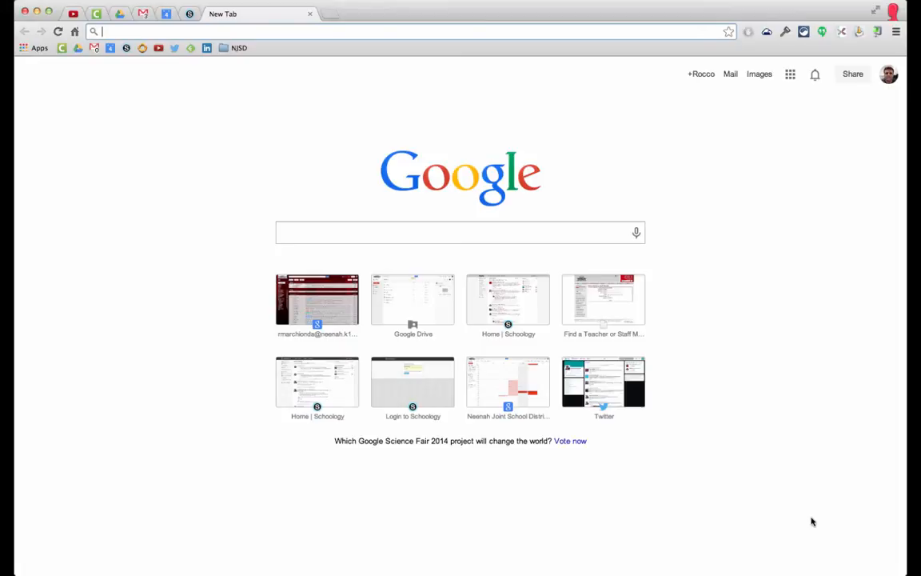
mouse_move(735, 180)
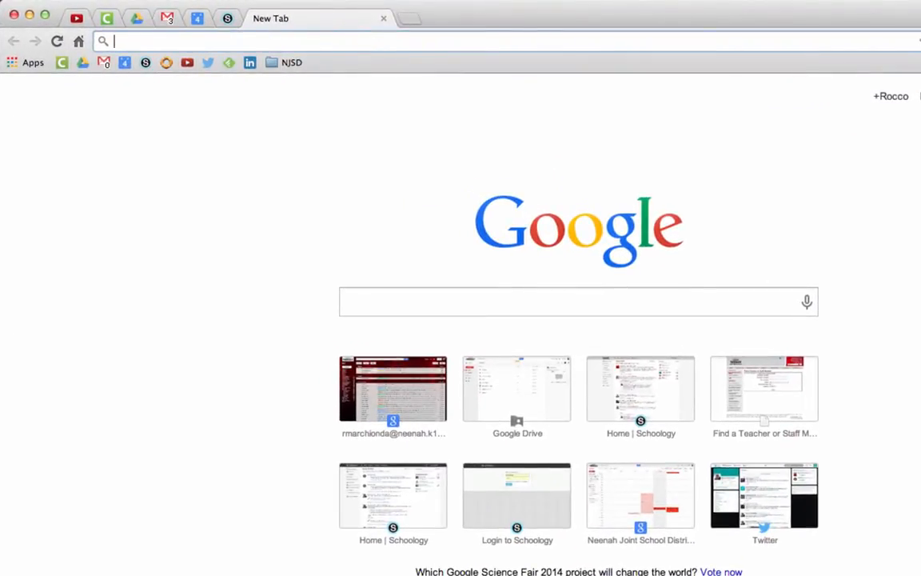
- Navigate to schoology.com from the address bar of a new tab
text(schoology.com/home.php)
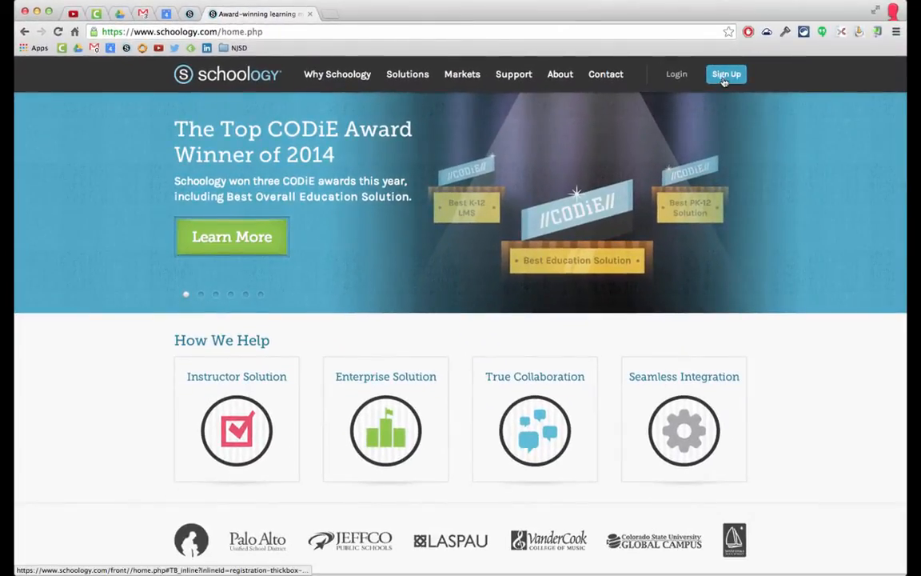
- Start the Schoology sign-up and choose the Parent account type
click(726, 74)
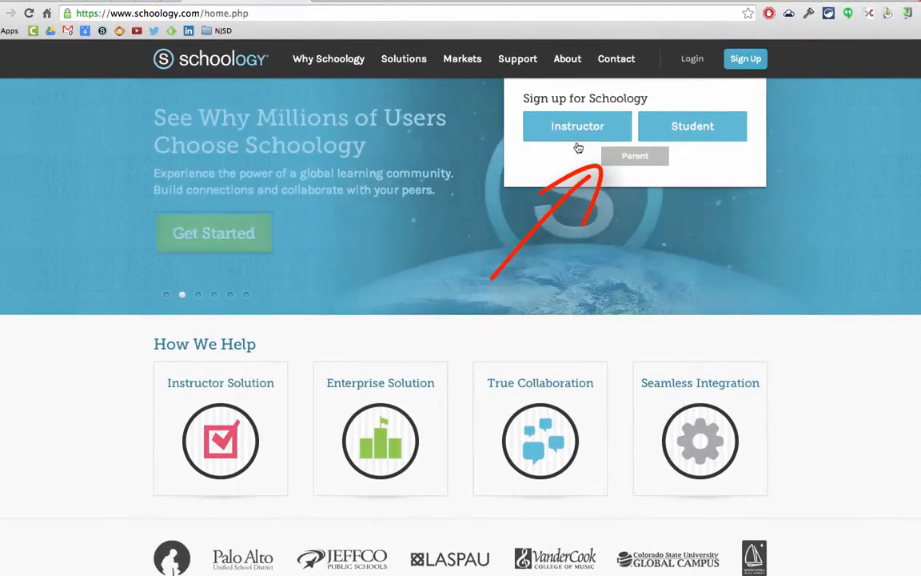
mouse_move(640, 162)
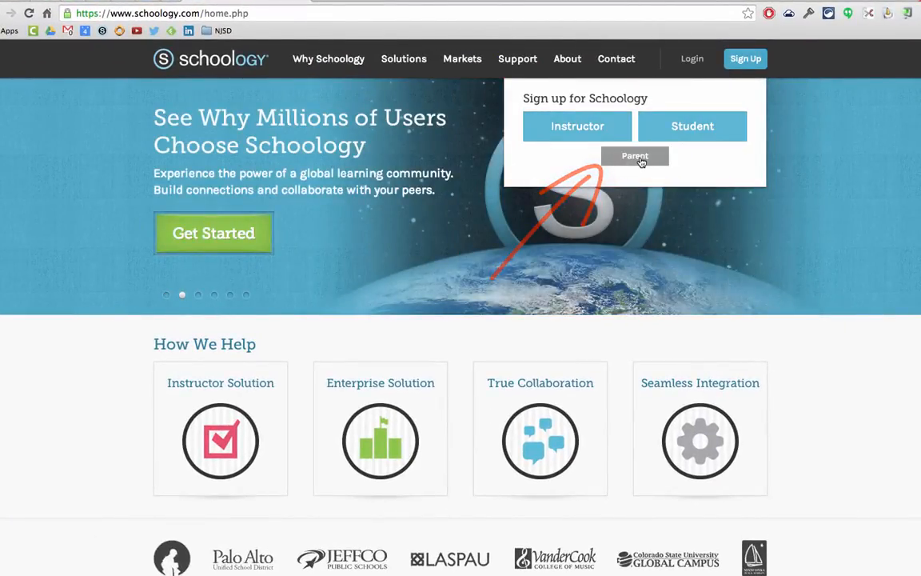
click(633, 156)
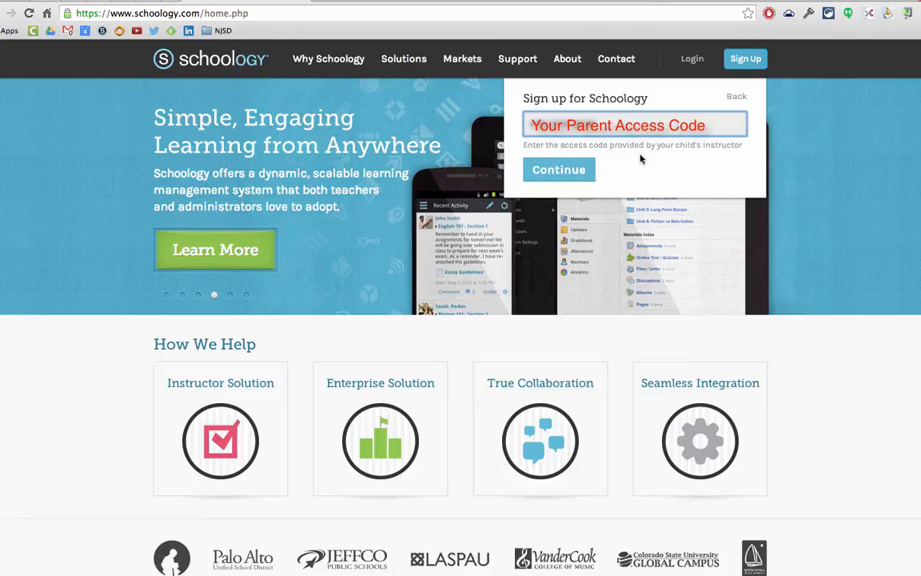
mouse_move(623, 163)
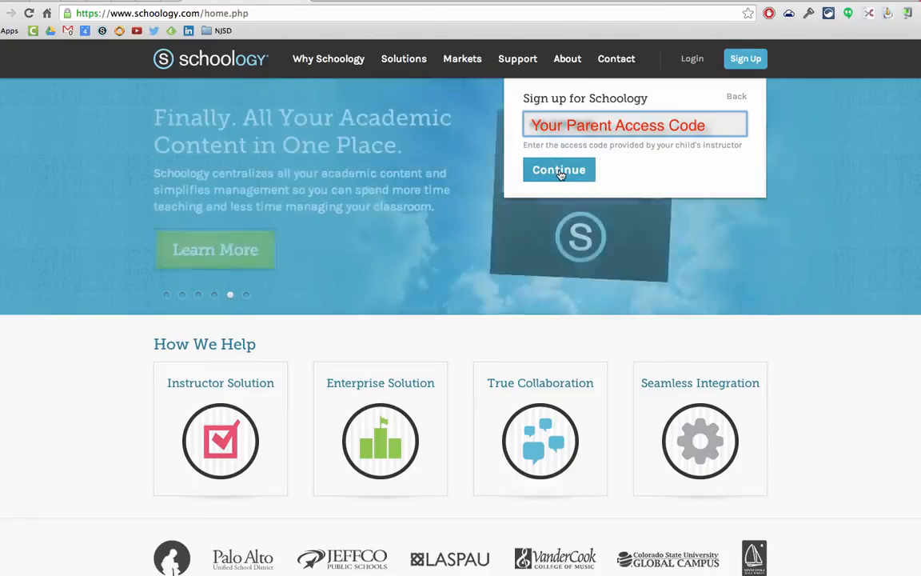
click(560, 170)
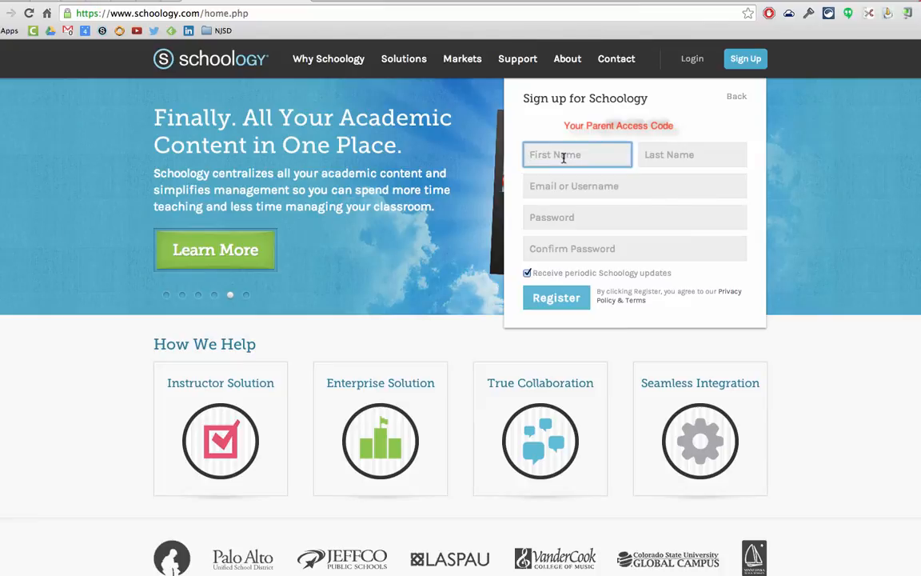
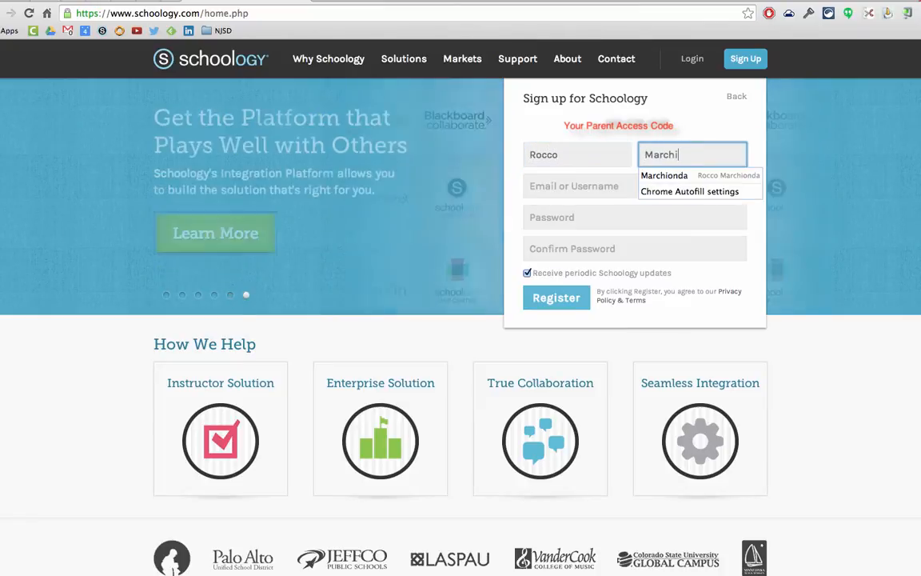
click(663, 174)
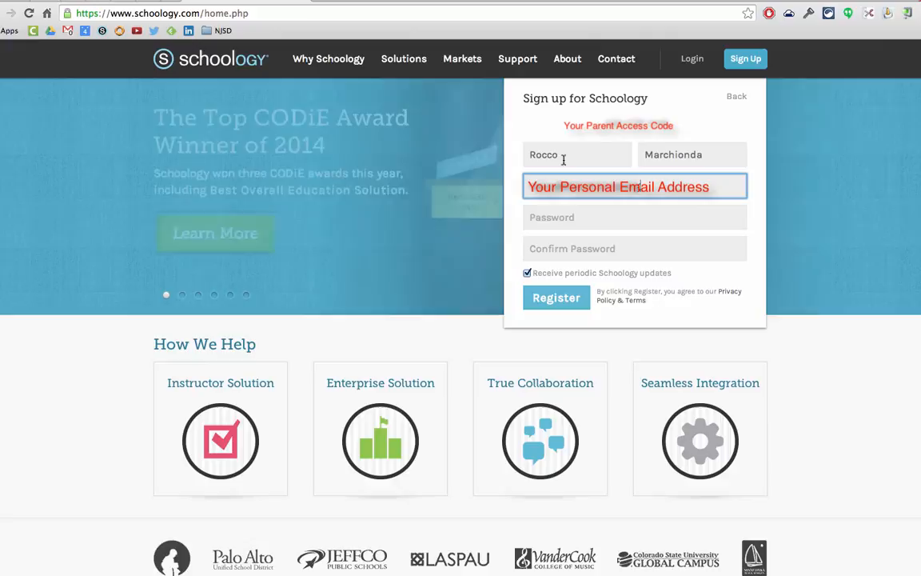
- Enter the account password and register the parent account
click(633, 218)
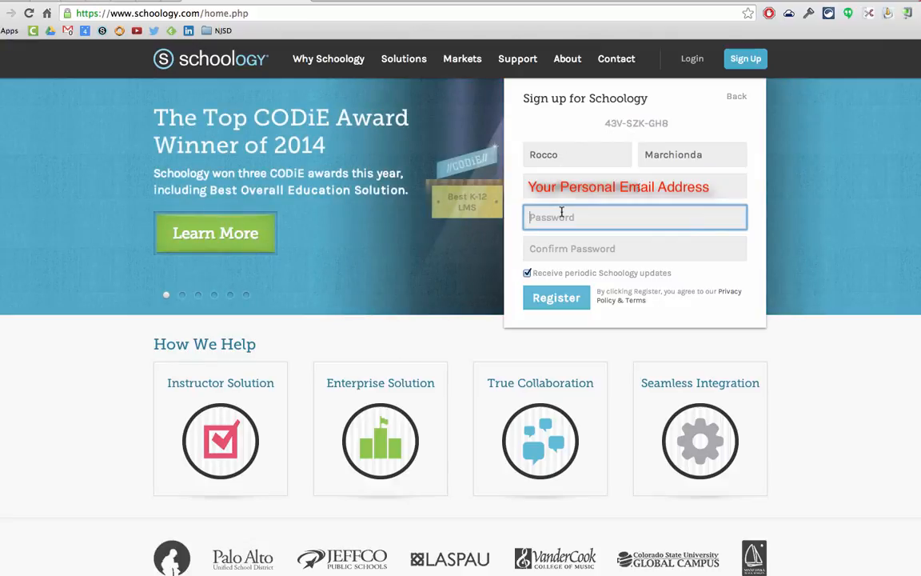
text(••••••••)
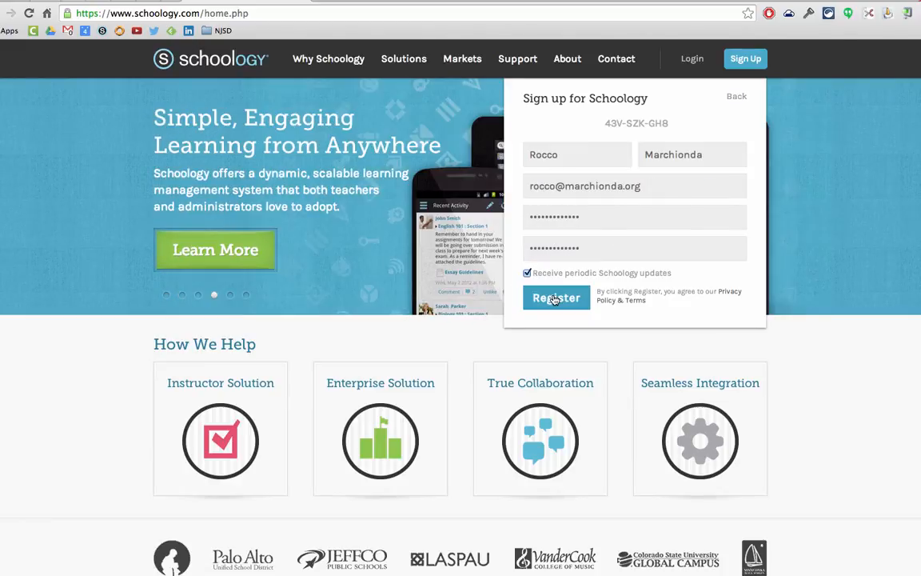
click(557, 298)
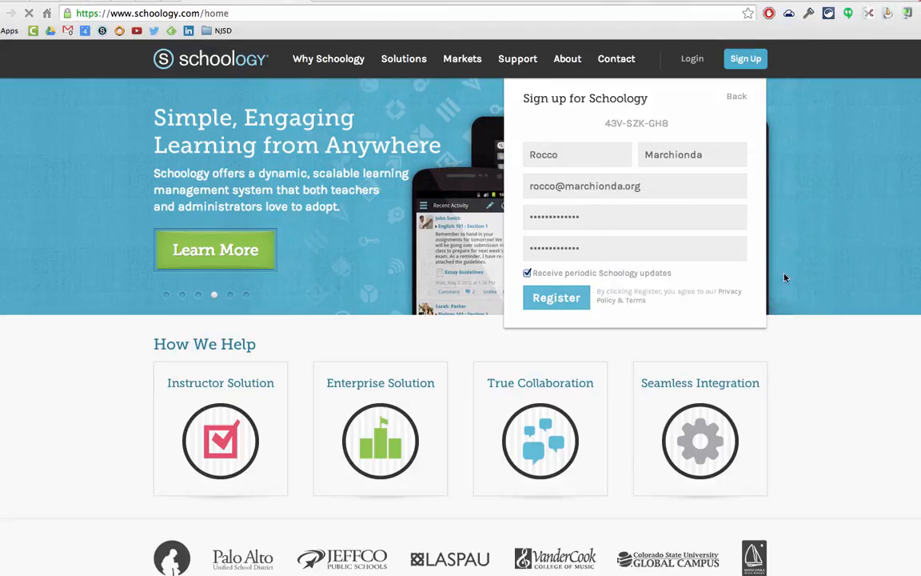
- Dismiss the welcome tour and tips, then browse as the child's parent to the home summary
click(557, 296)
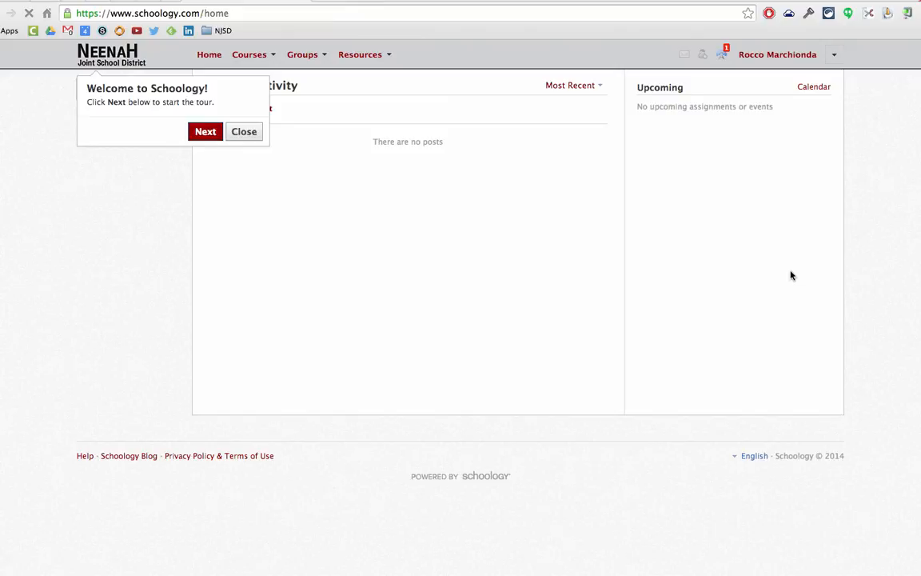
mouse_move(243, 131)
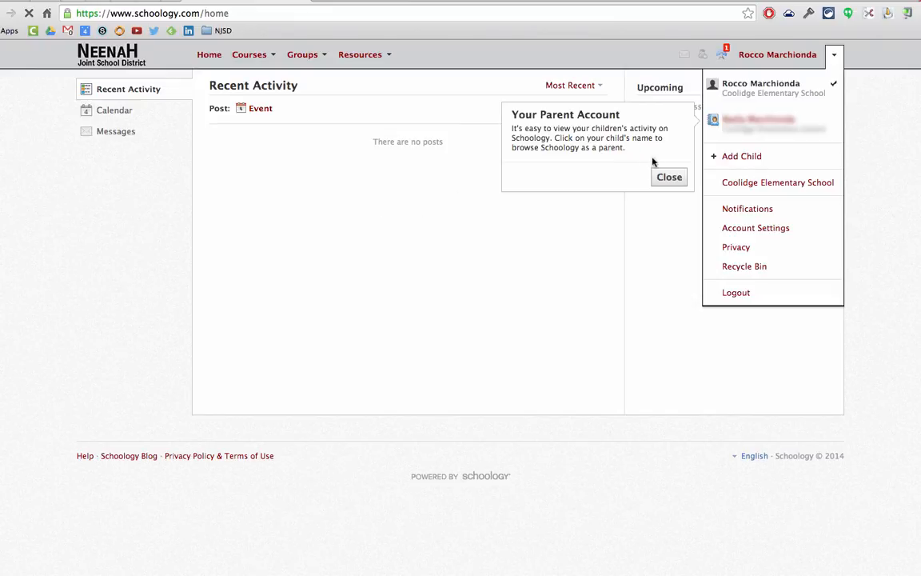
click(668, 176)
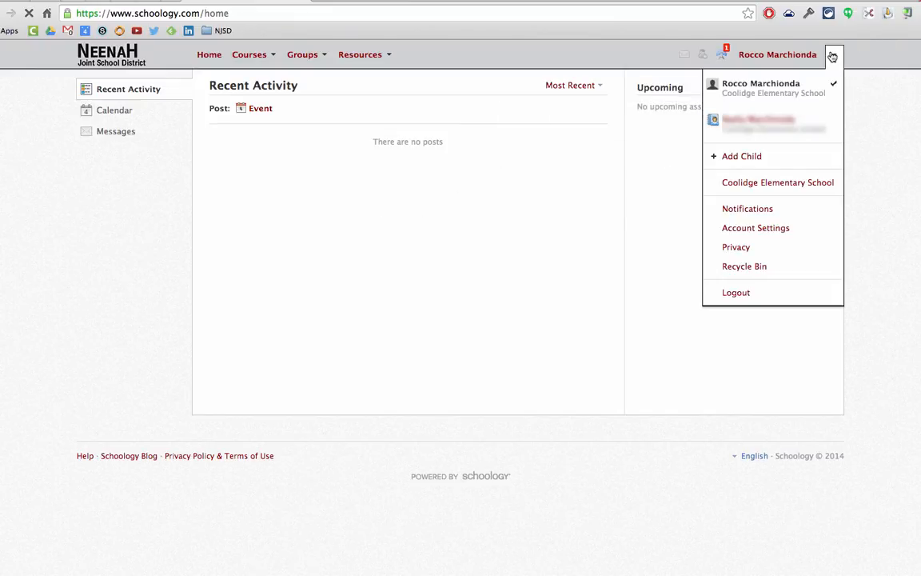
mouse_move(771, 126)
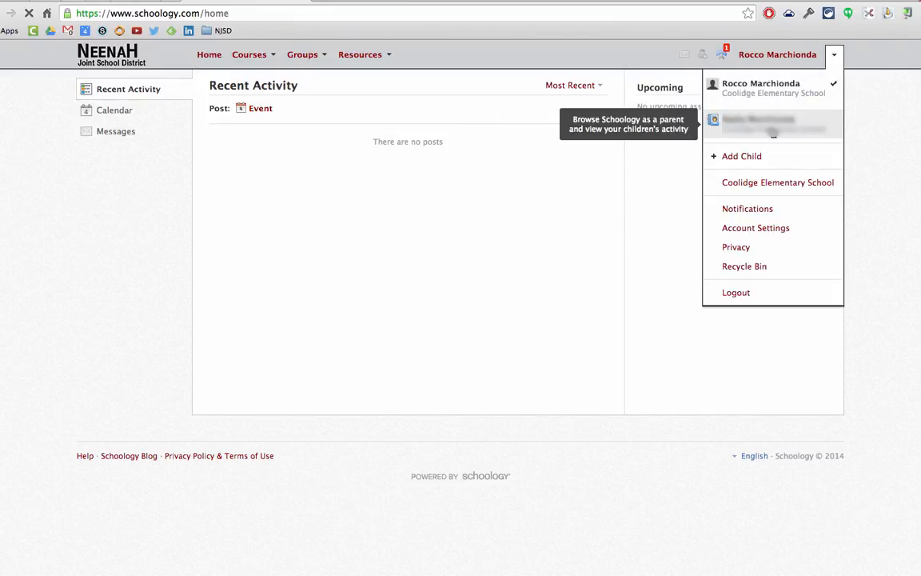
click(771, 128)
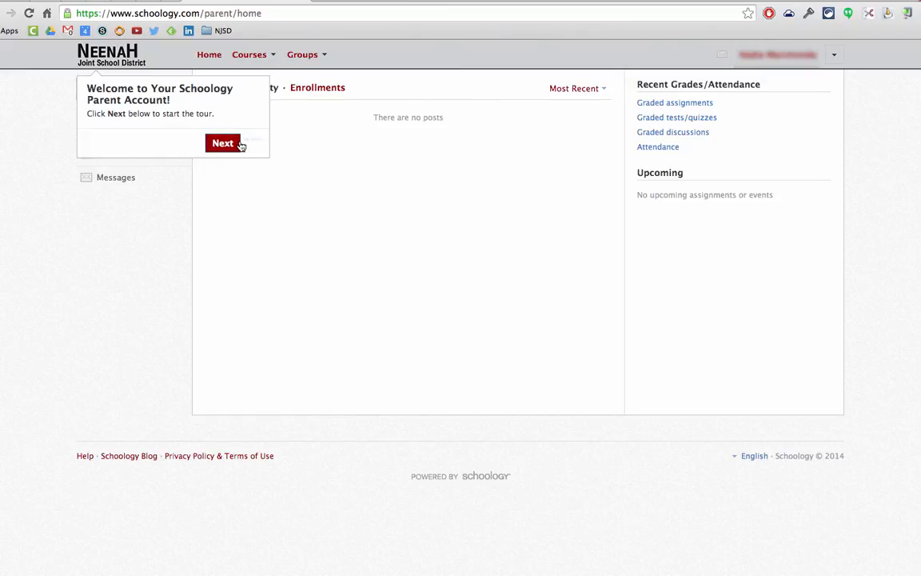
click(222, 144)
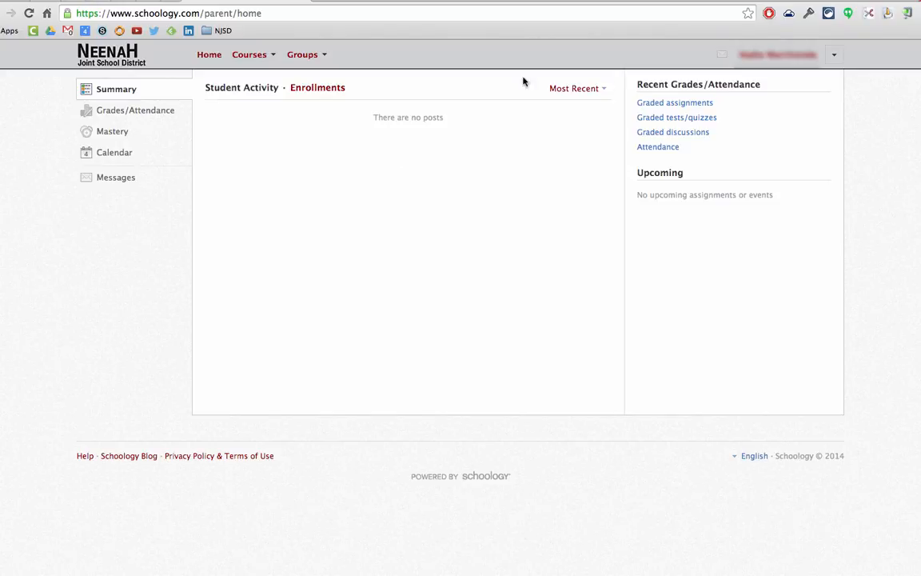
mouse_move(533, 112)
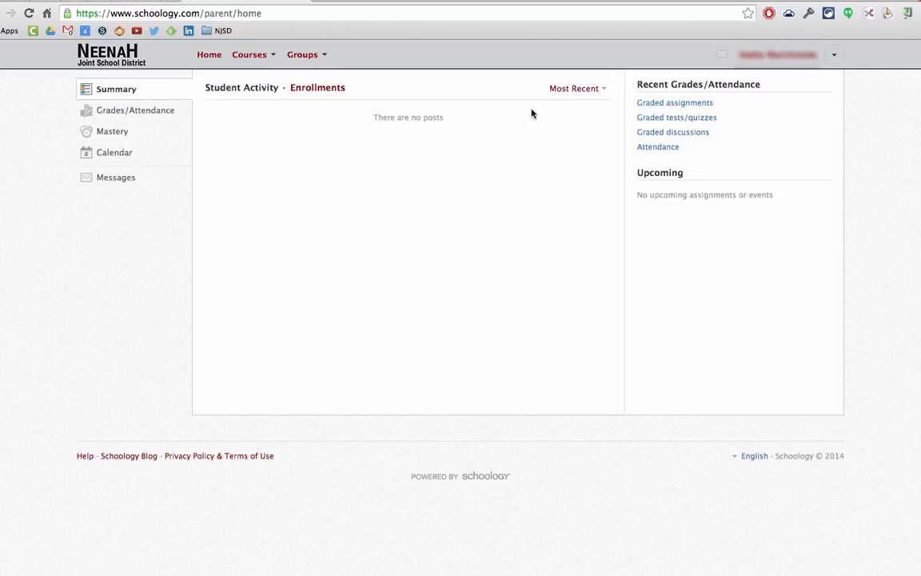